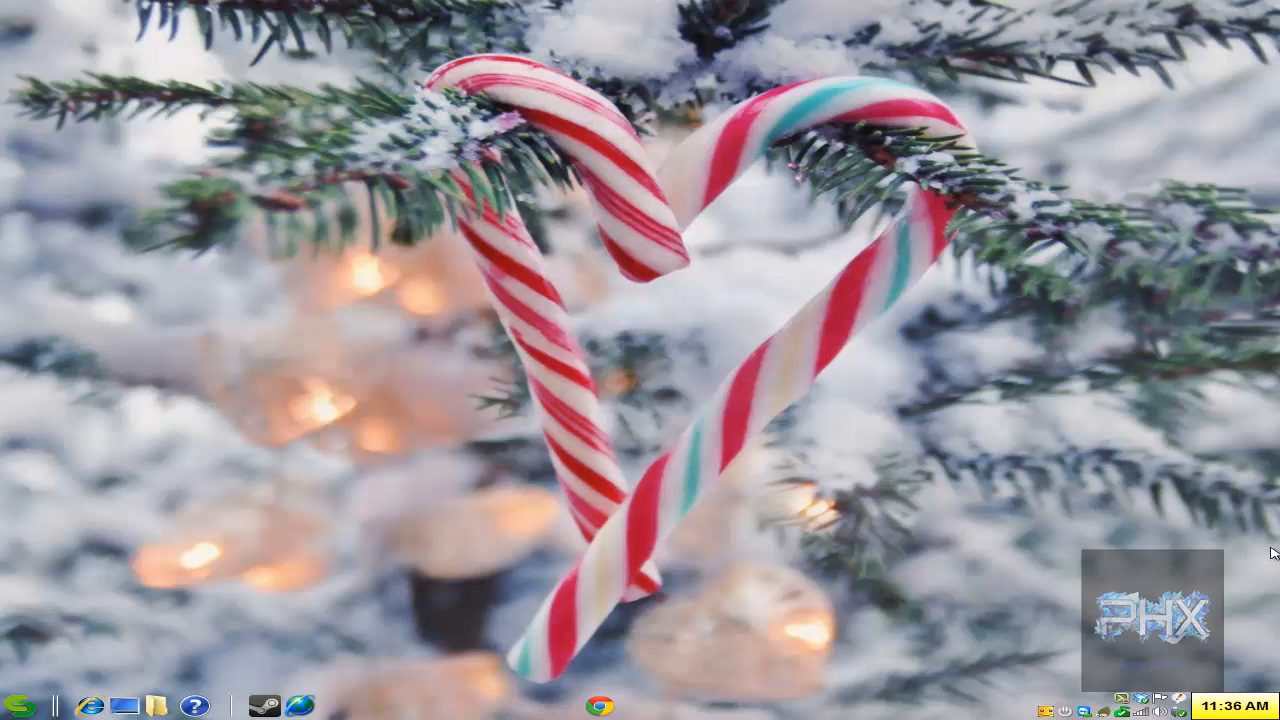
mouse_move(658, 664)
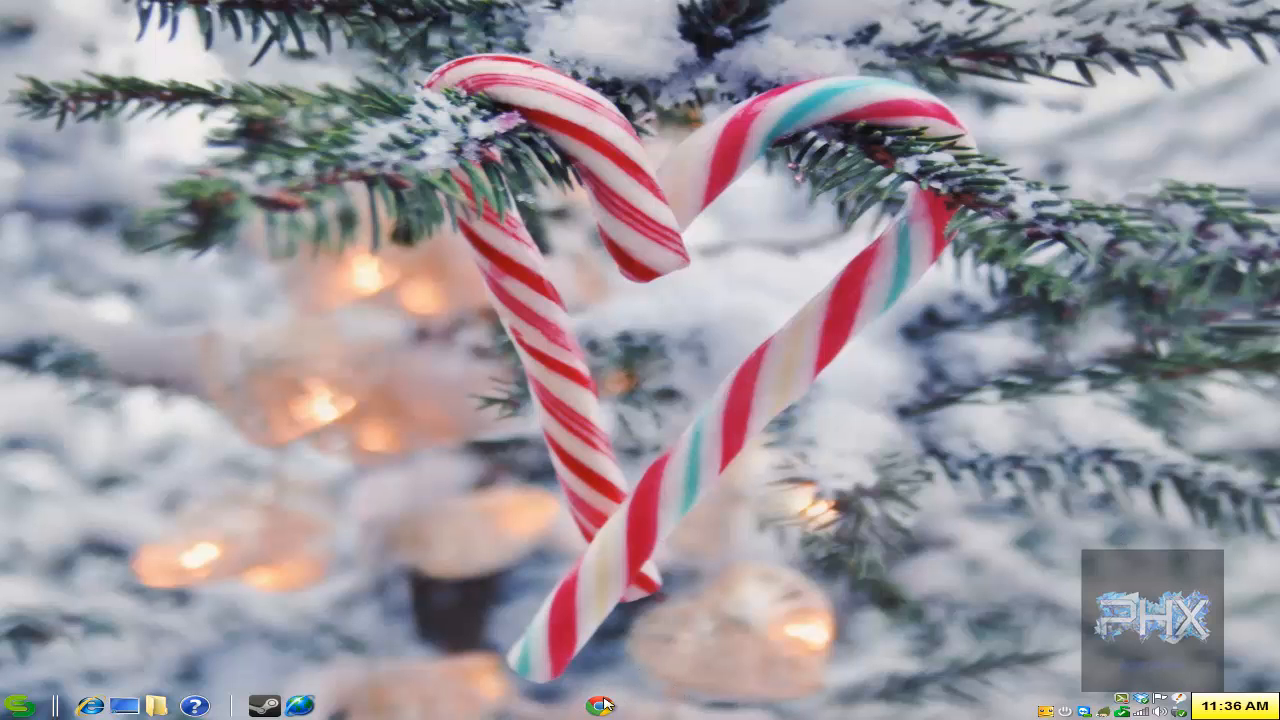
- Go to rapidtyping.com and reach the RapidTyping 5 download page
left_click(600, 706)
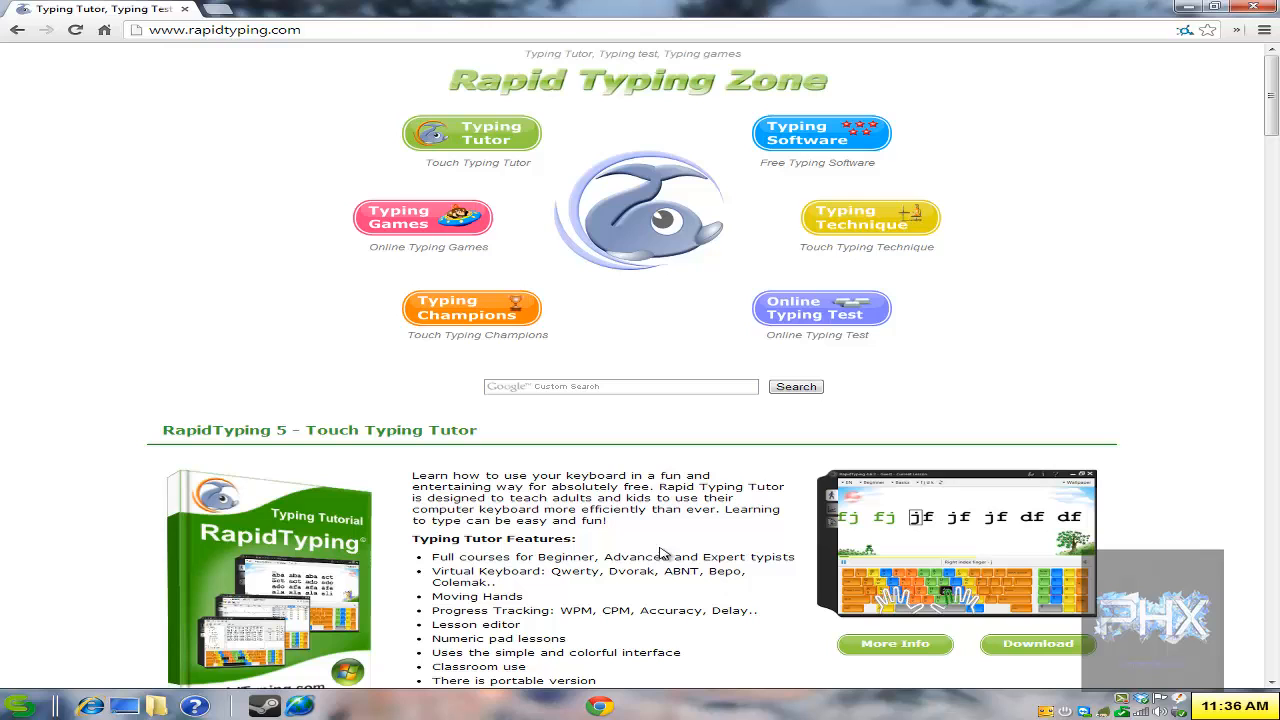
mouse_move(550, 470)
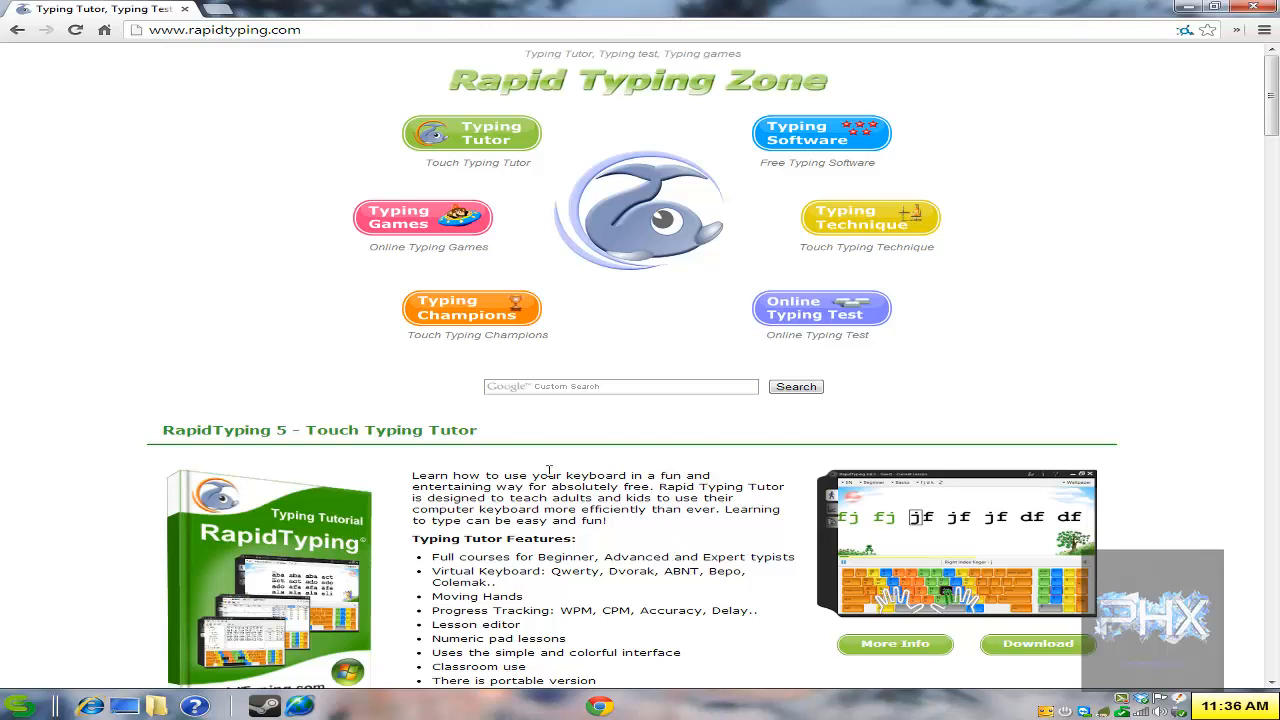
scroll("down", 3)
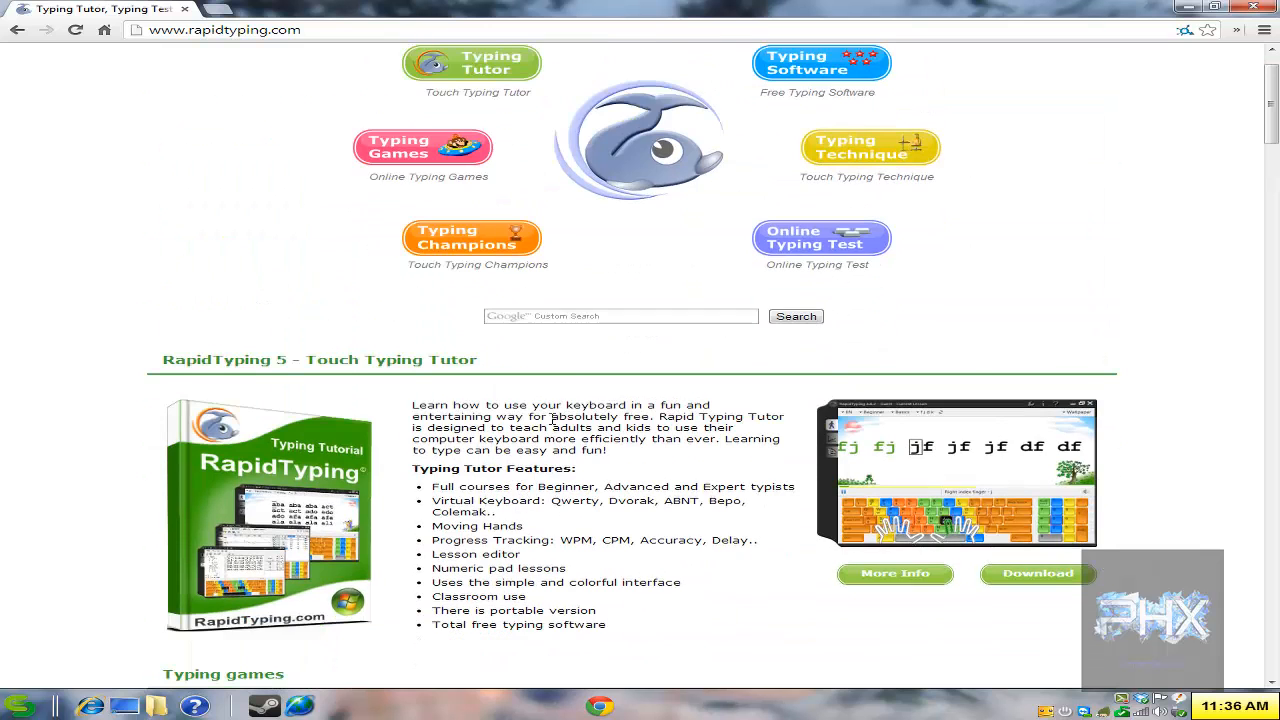
scroll("down", 3)
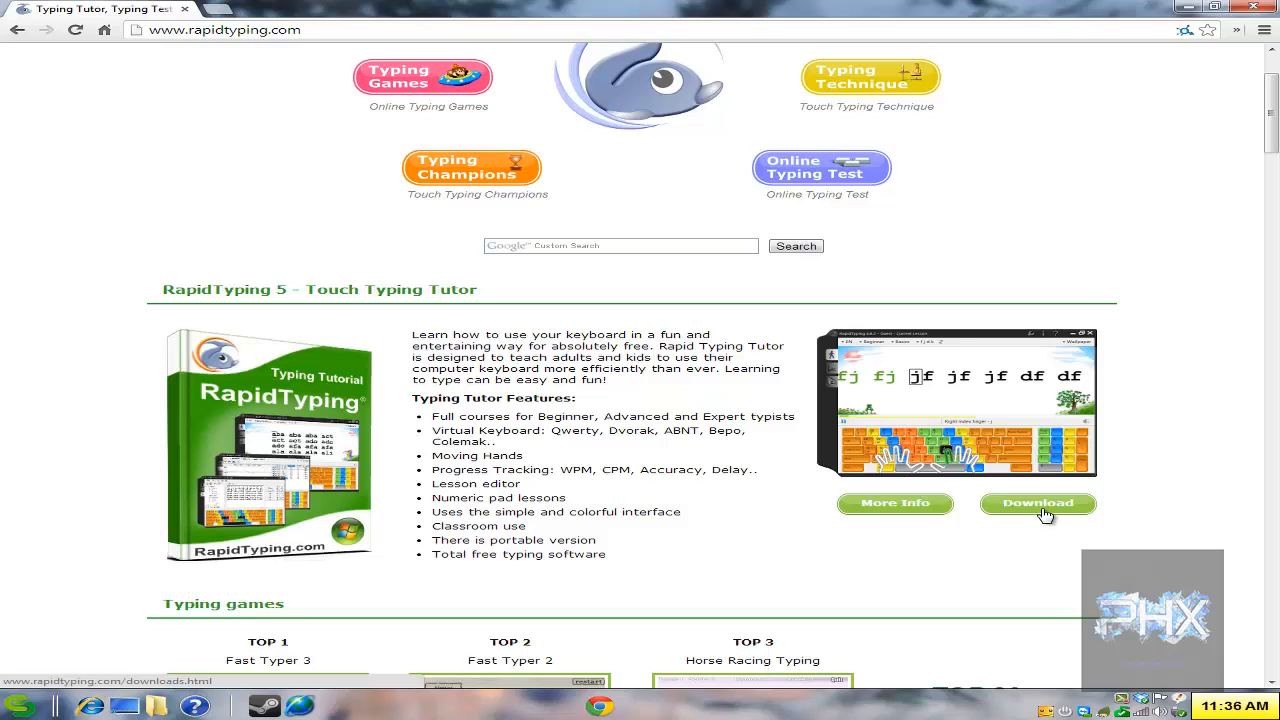
left_click(1036, 504)
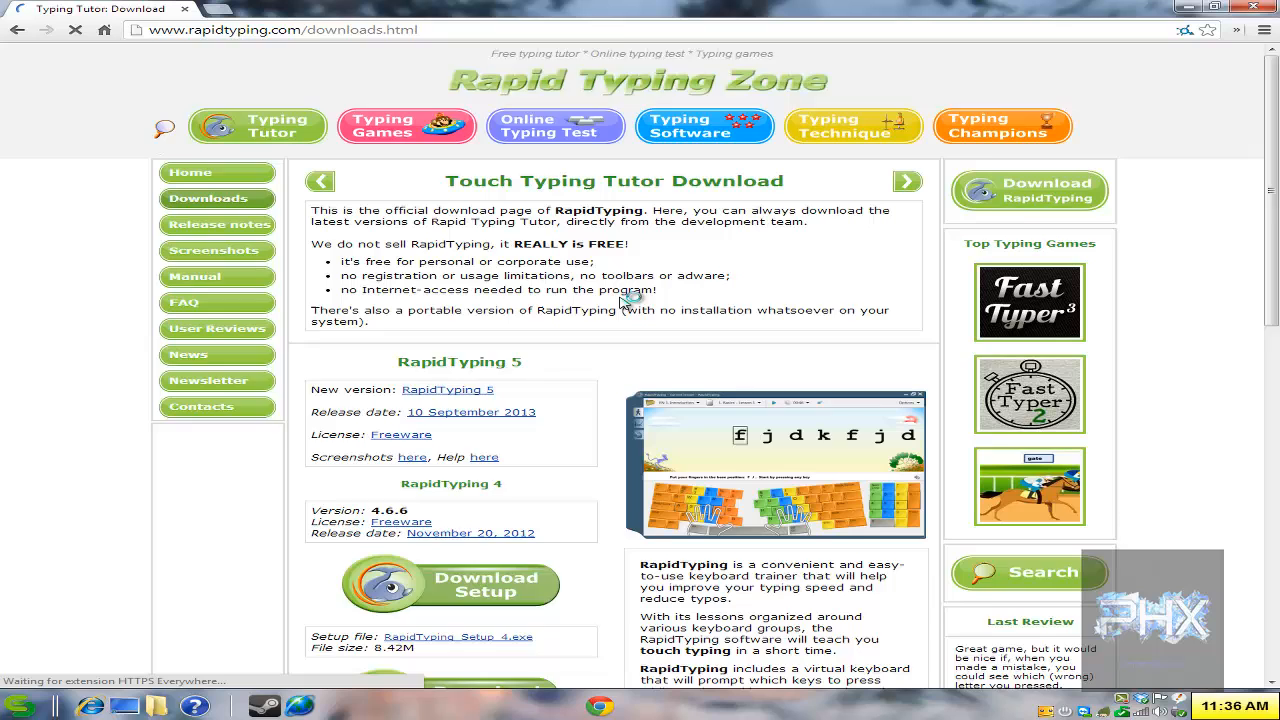
- Request the RapidTyping setup installer download
scroll("down", 3)
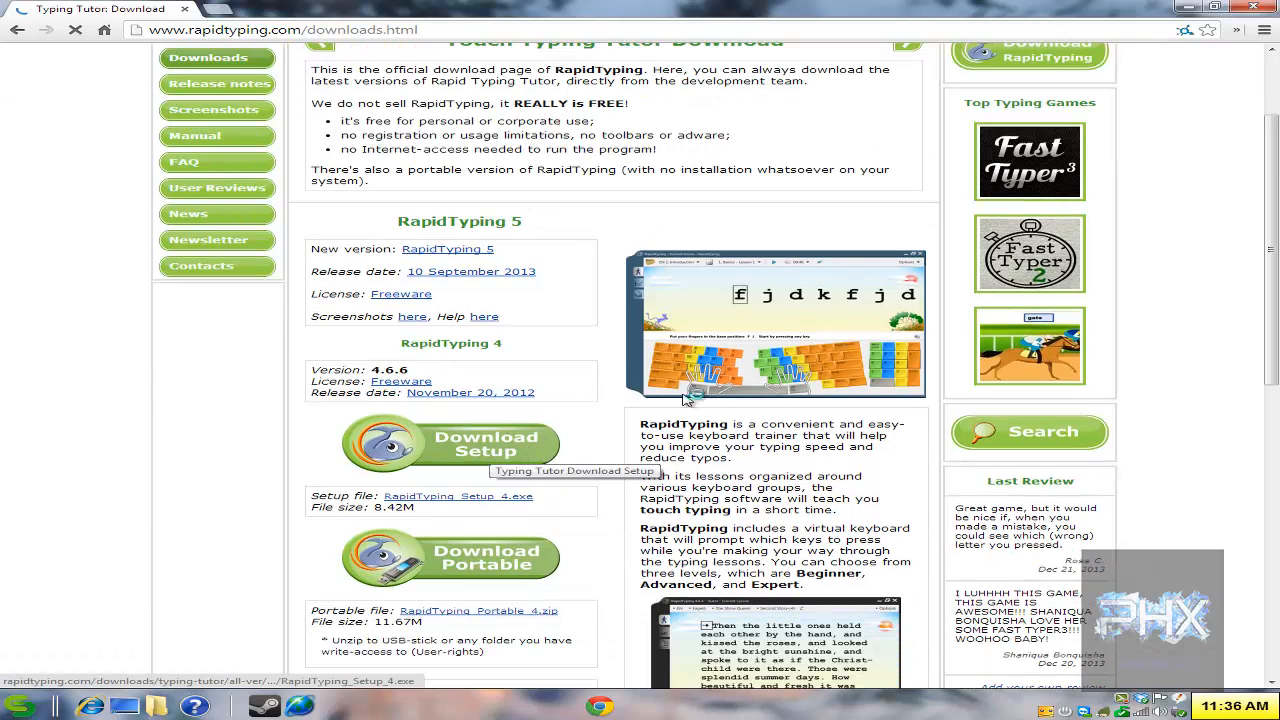
left_click(1230, 8)
type("rap")
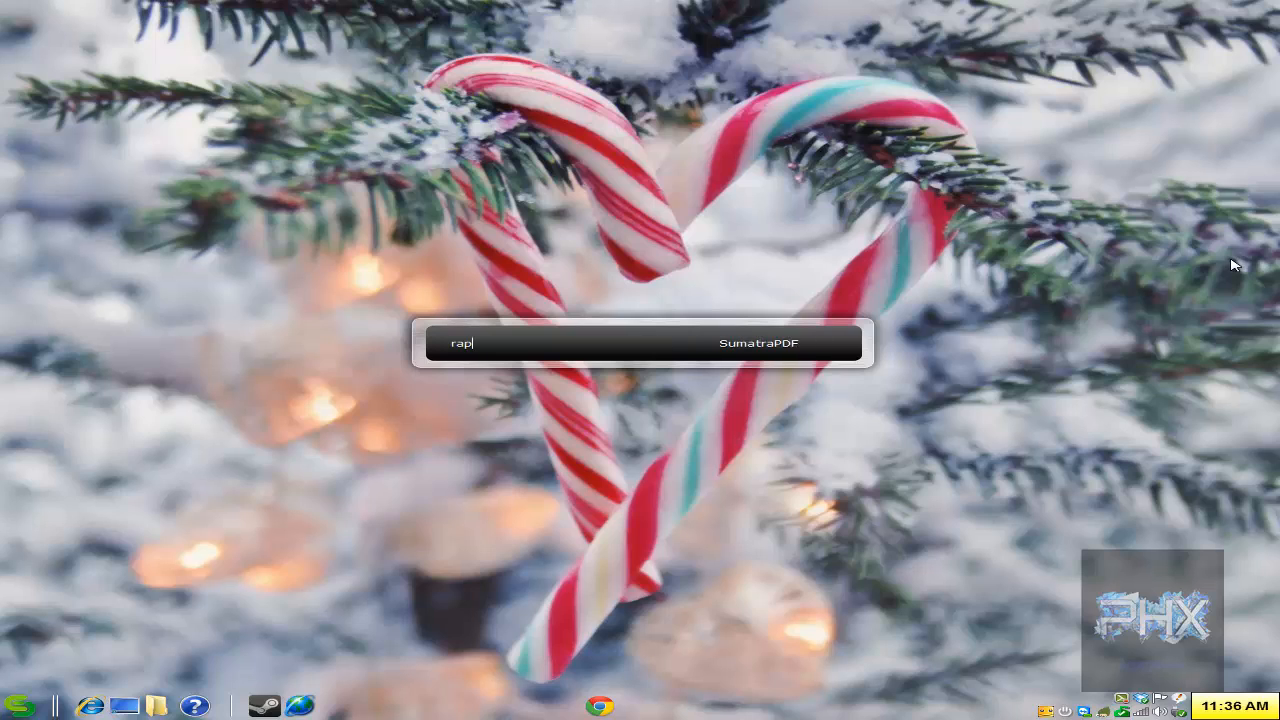
- Search 'rapid' in the desktop launcher and start RapidTyping
type("id")
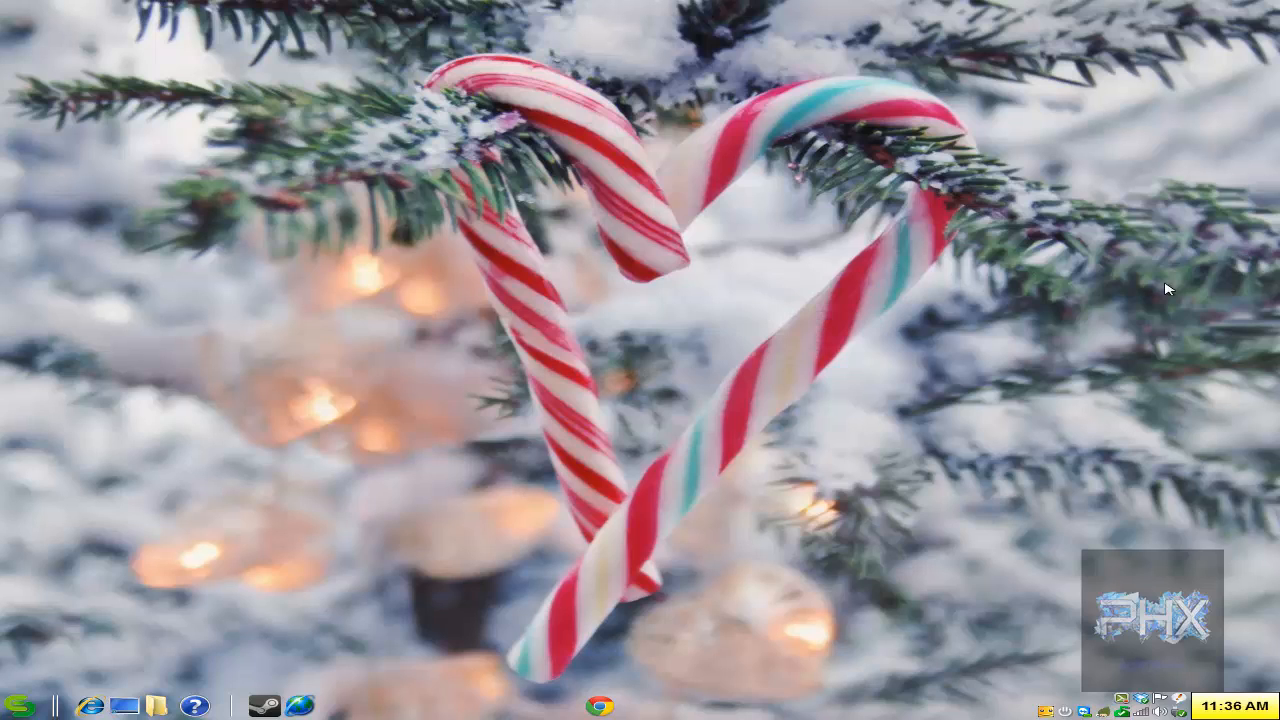
mouse_move(448, 356)
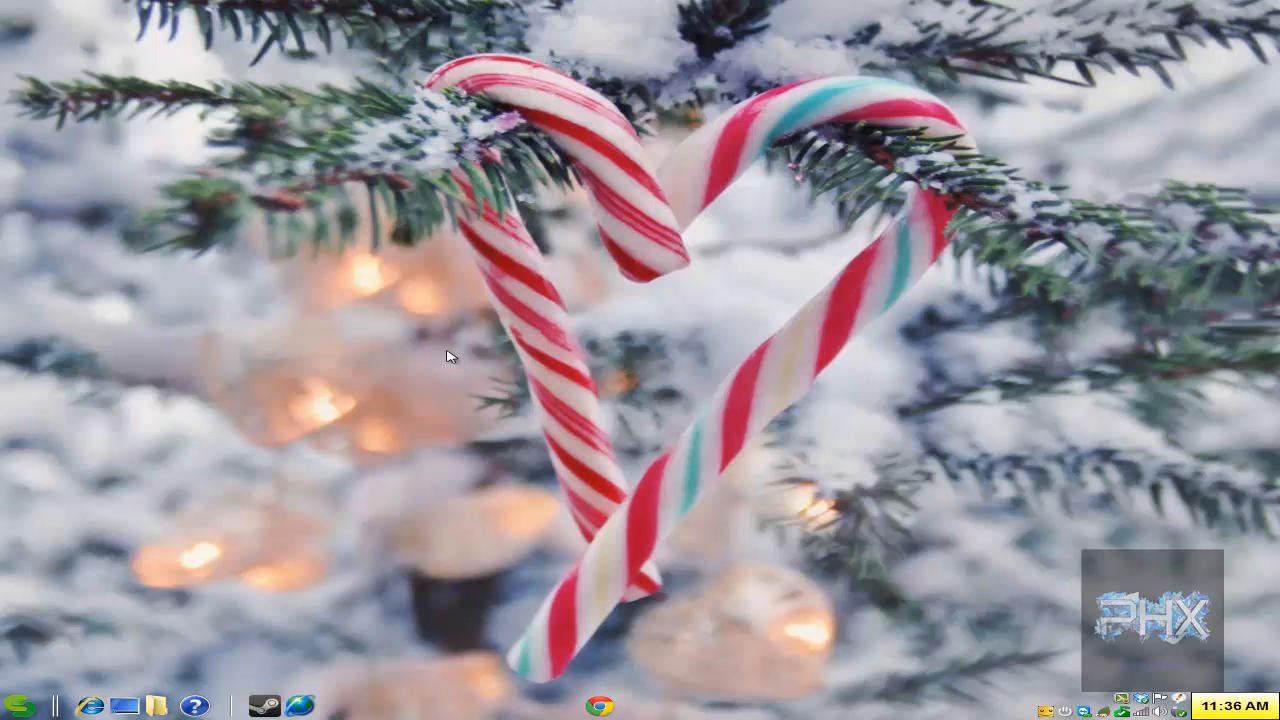
mouse_move(518, 332)
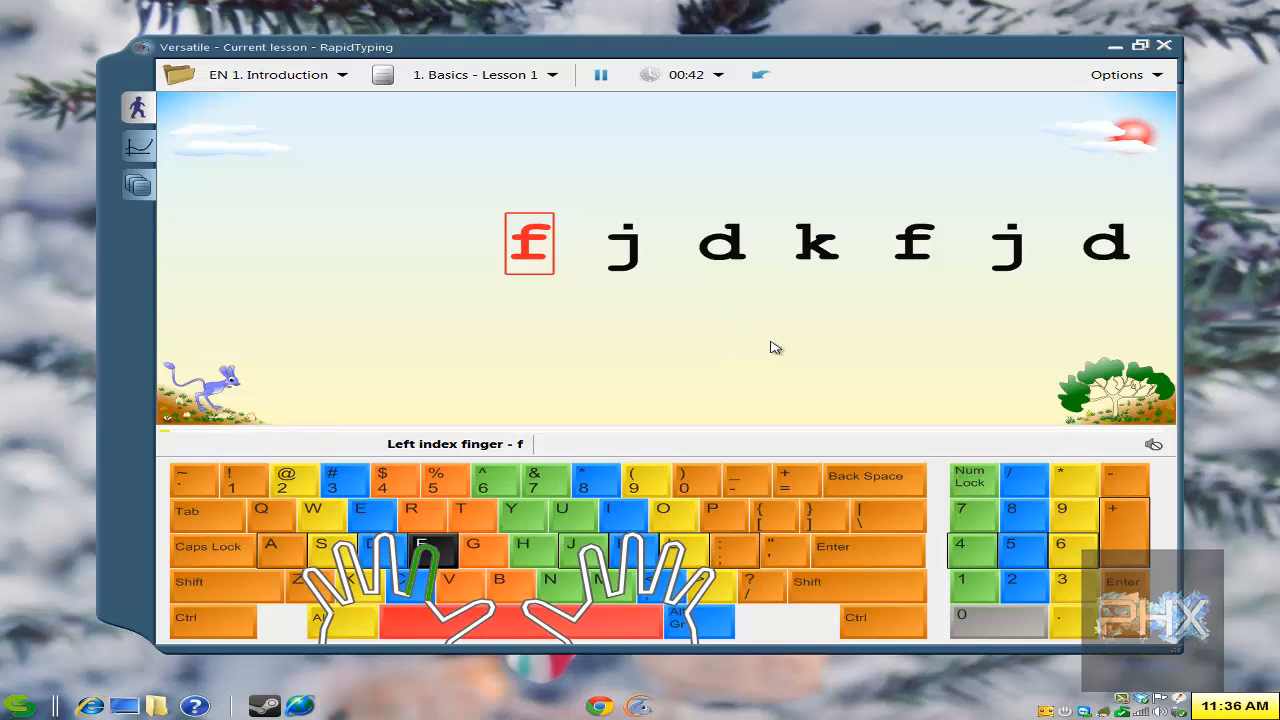
- Type the first letters 'fj' of Basics Lesson 1 and view the program settings list
type("fj")
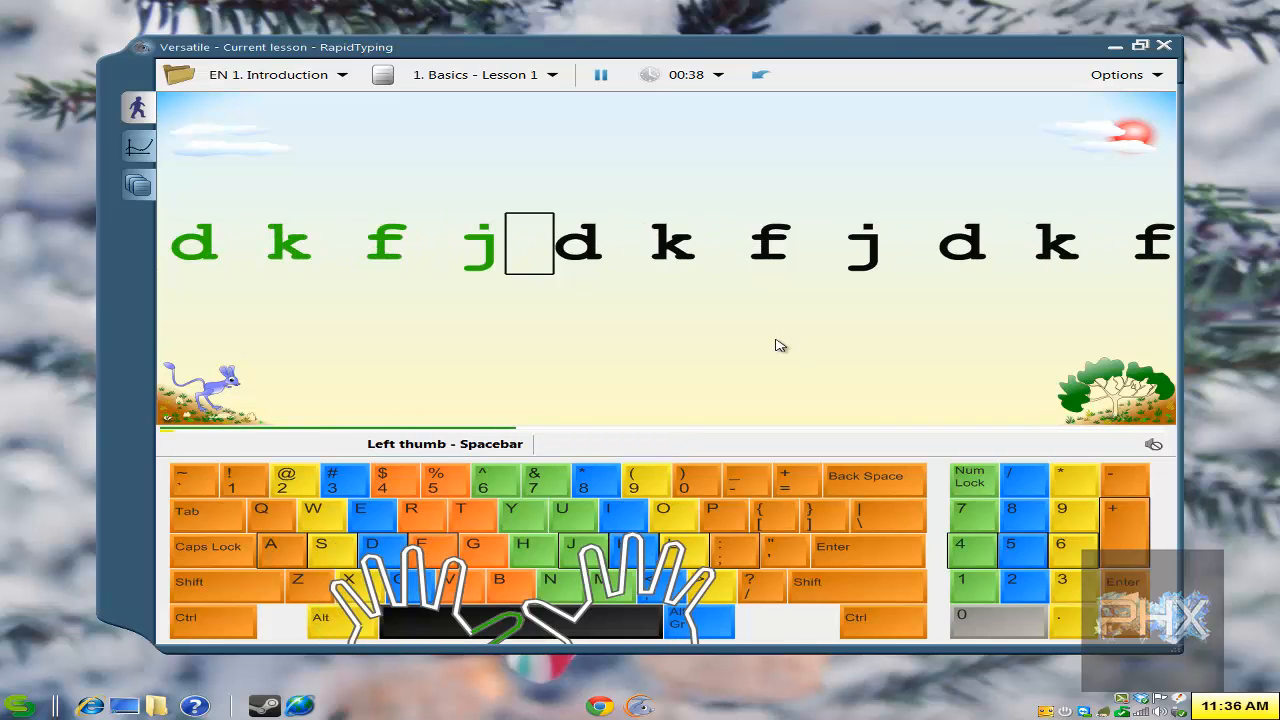
left_click(1116, 74)
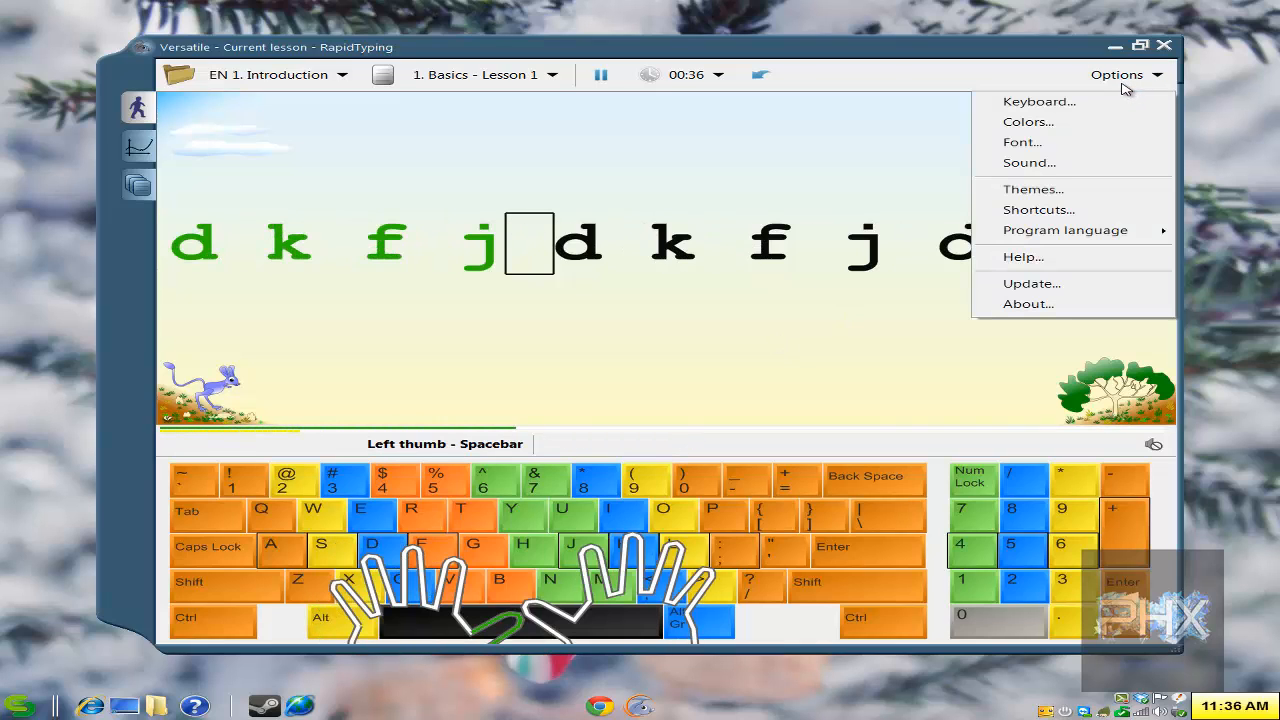
mouse_move(1032, 188)
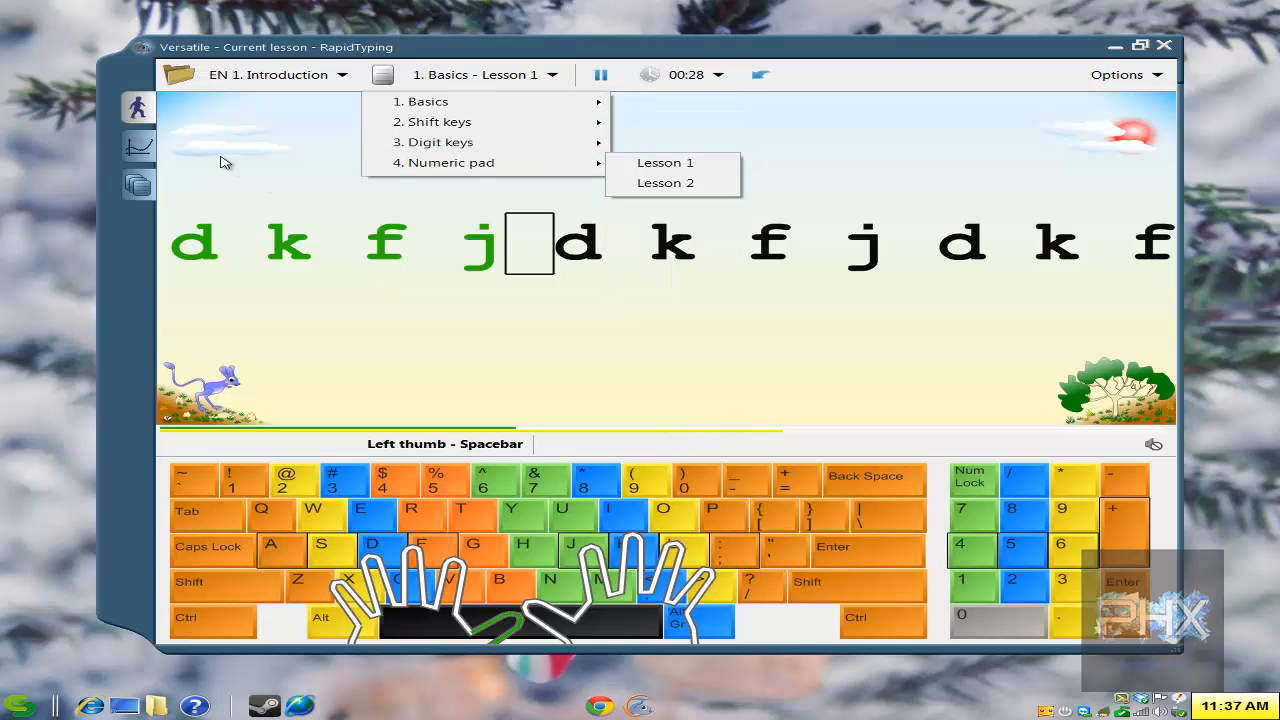
mouse_move(442, 140)
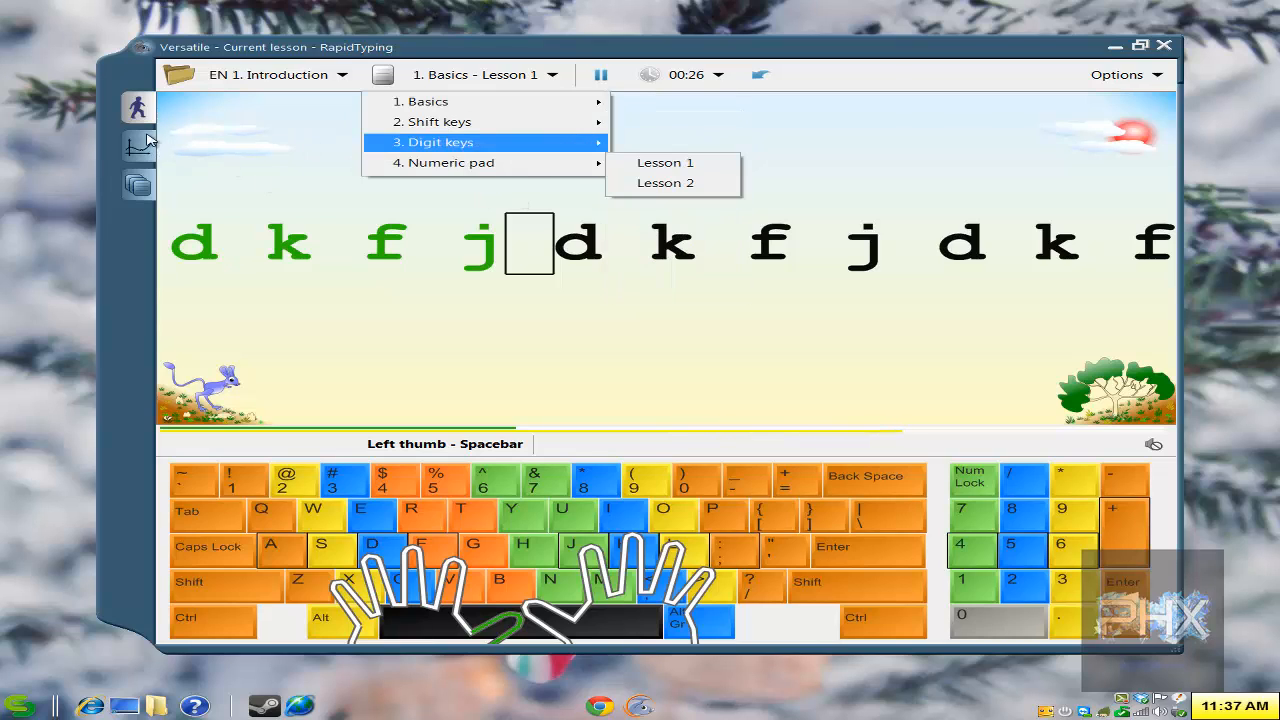
- View the Student statistics and return to the current lesson
left_click(138, 144)
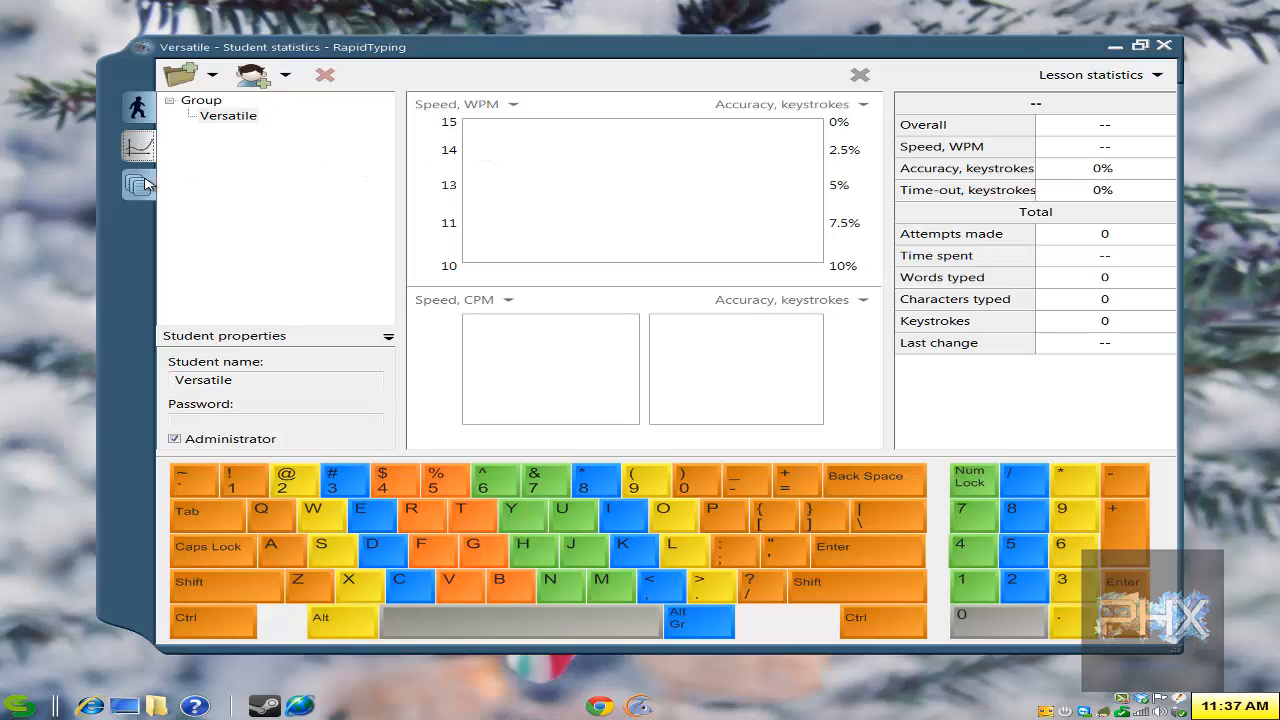
left_click(138, 184)
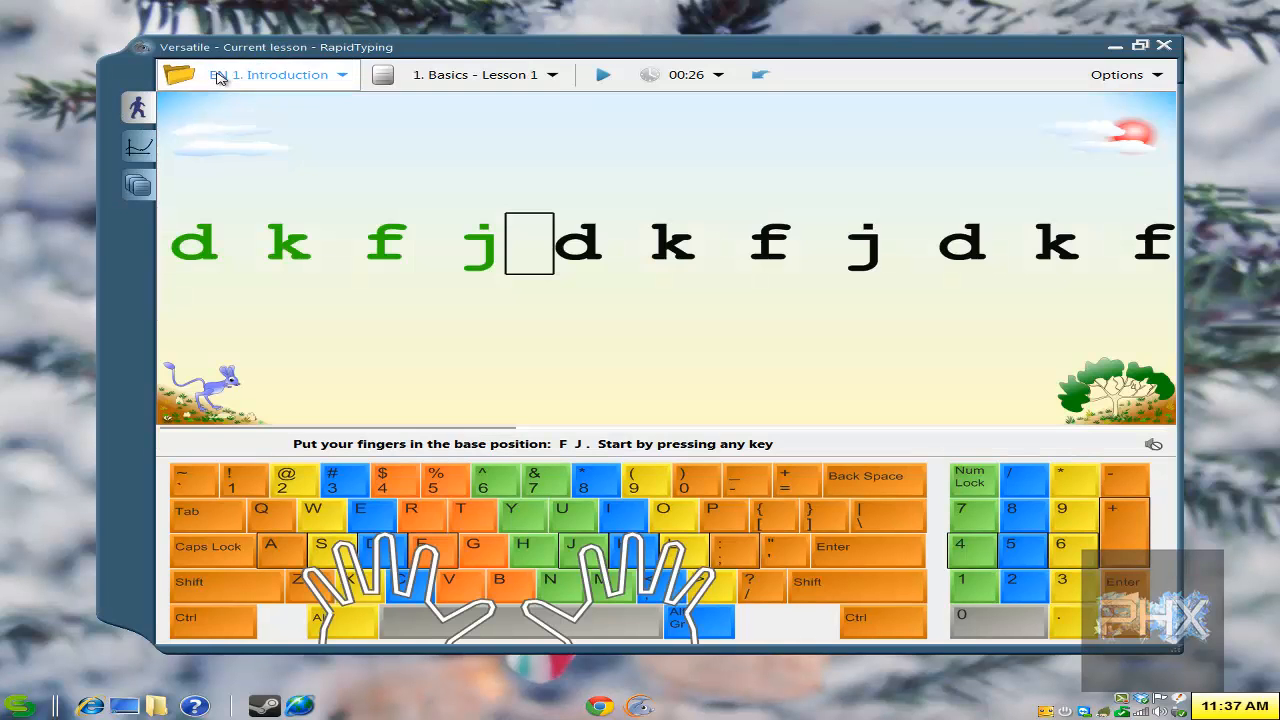
- Switch the course to EN 4. Advanced from the course list
left_click(270, 74)
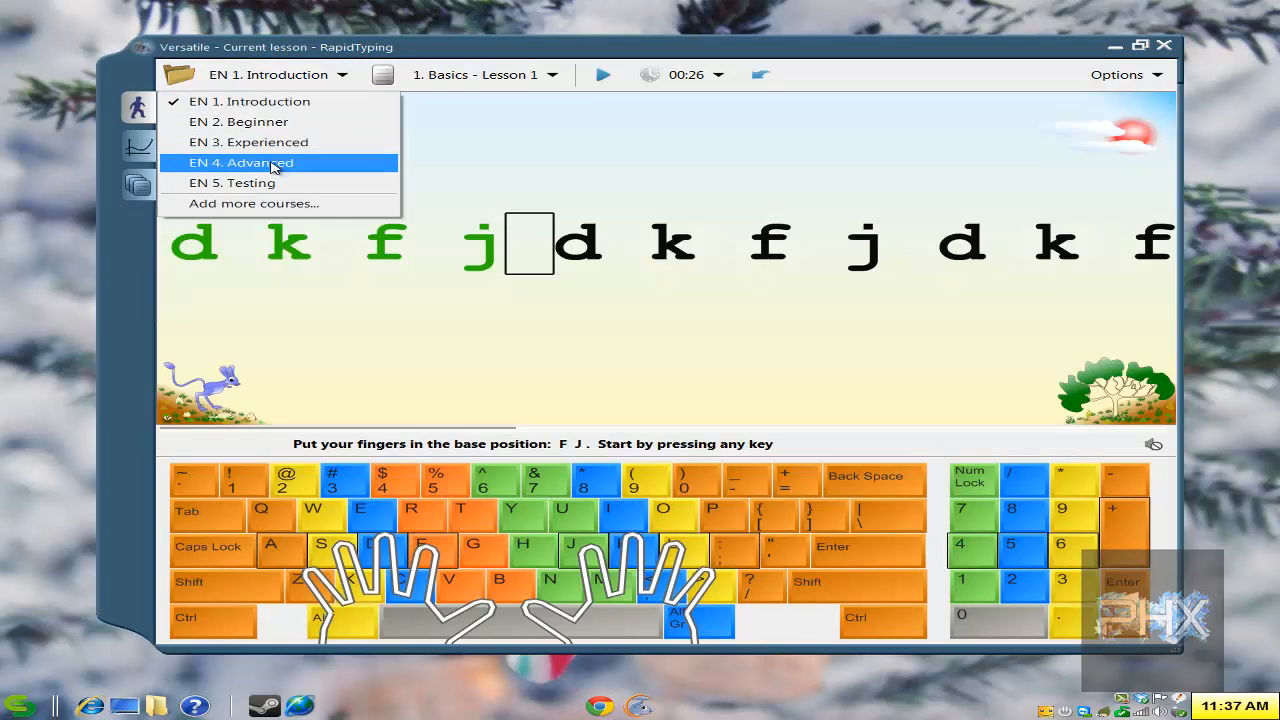
left_click(240, 162)
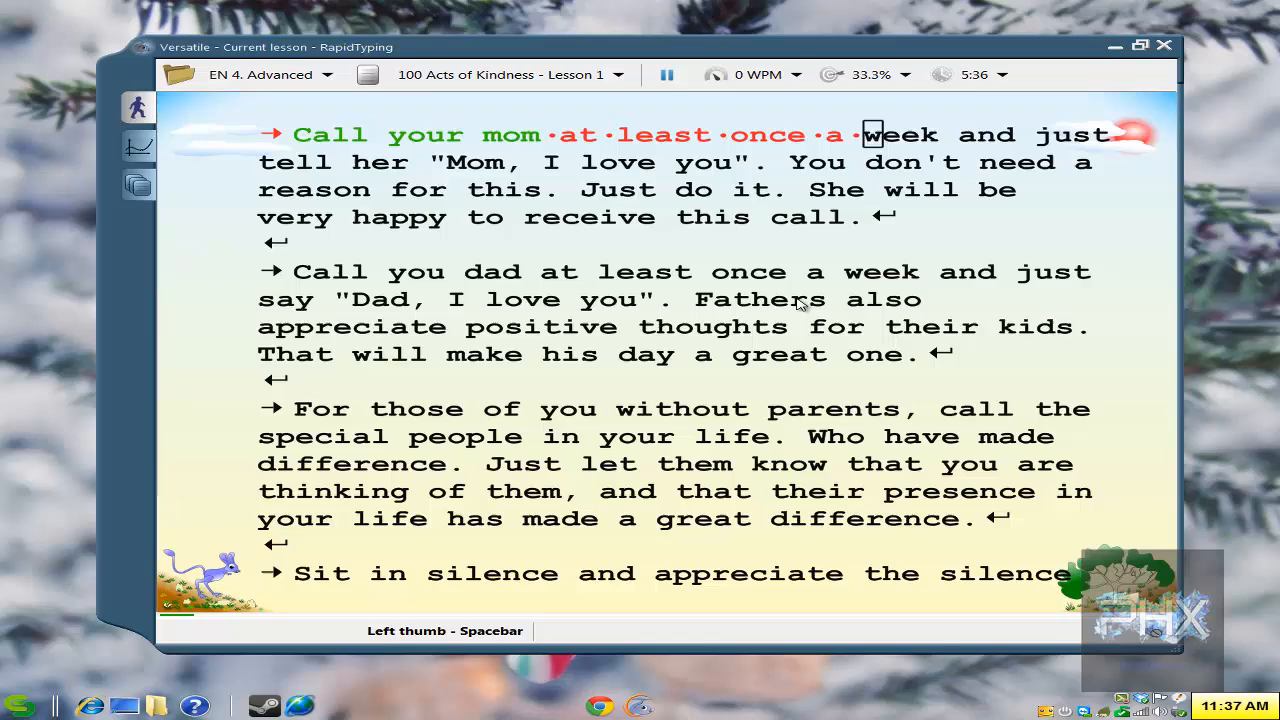
- Type the opening words 'week and' of the paragraph lesson and close RapidTyping
type("week and")
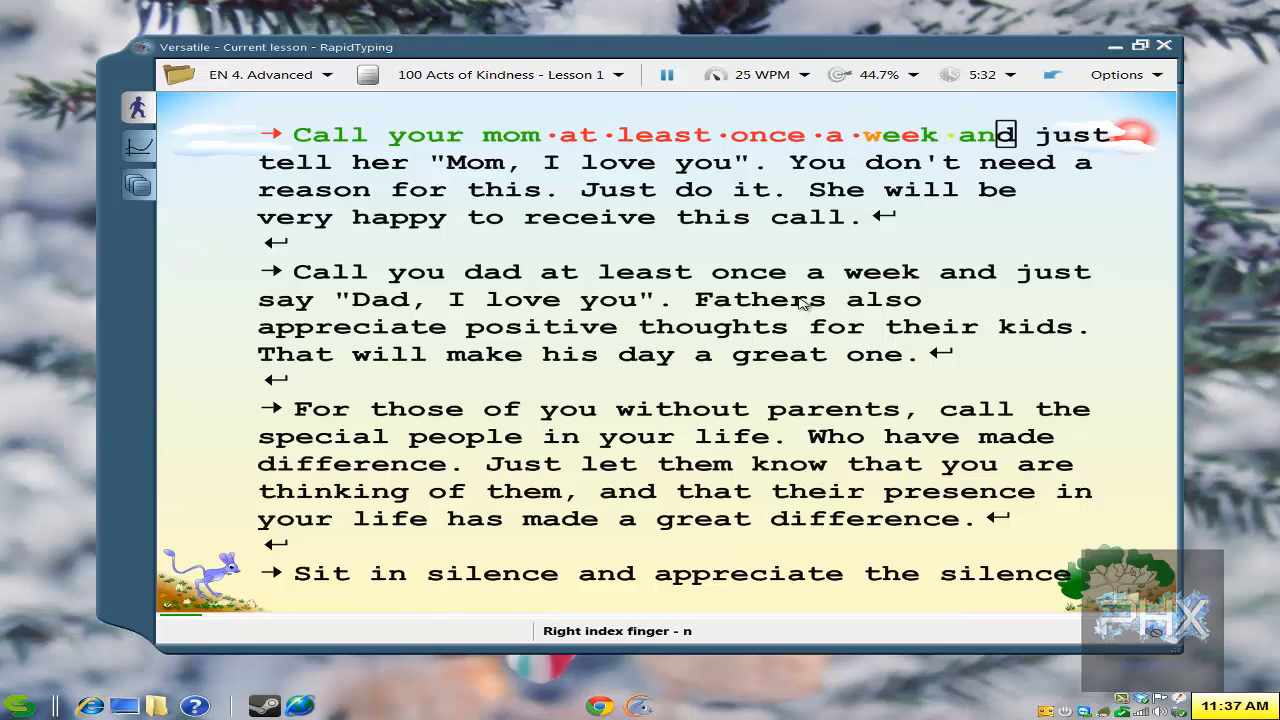
type("e")
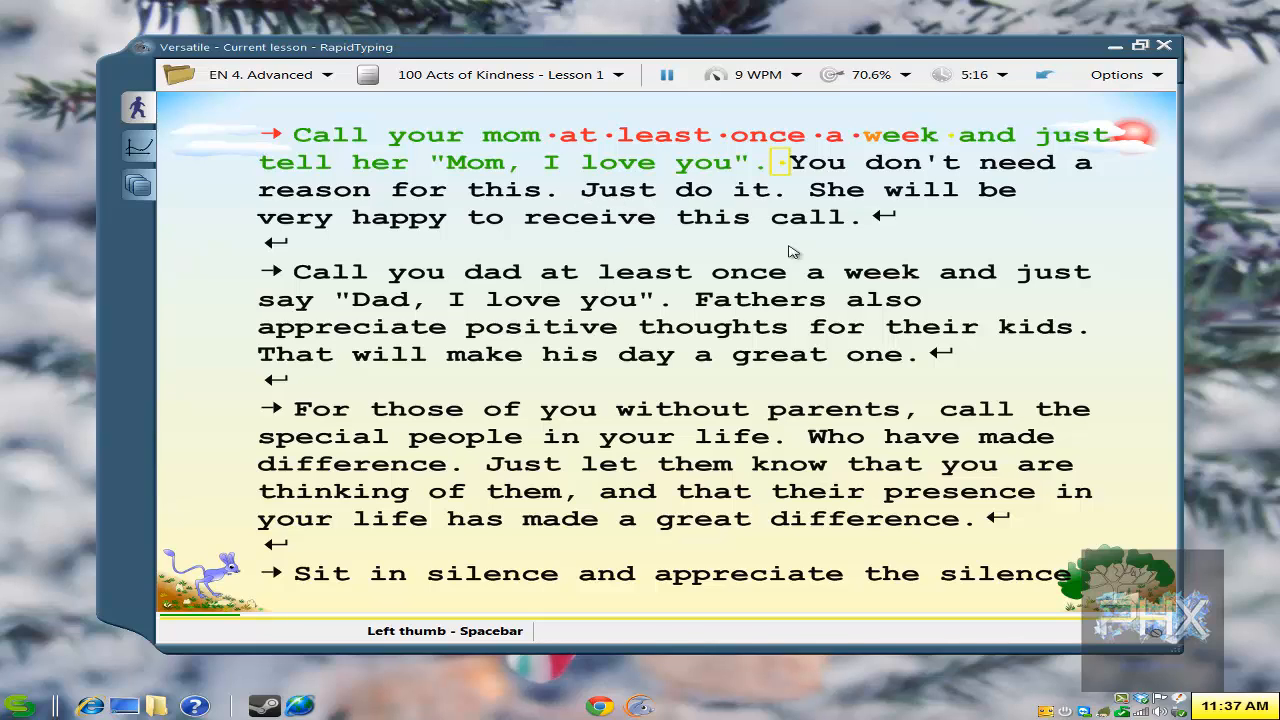
mouse_move(1164, 46)
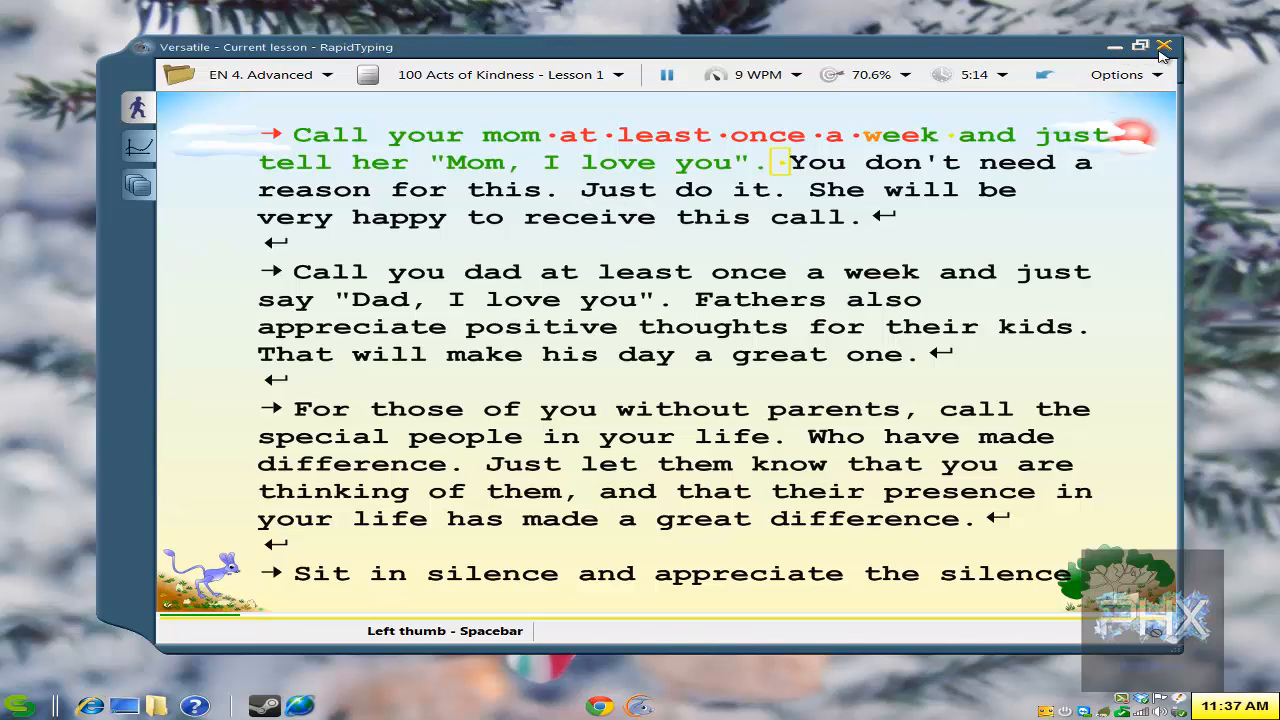
left_click(1164, 46)
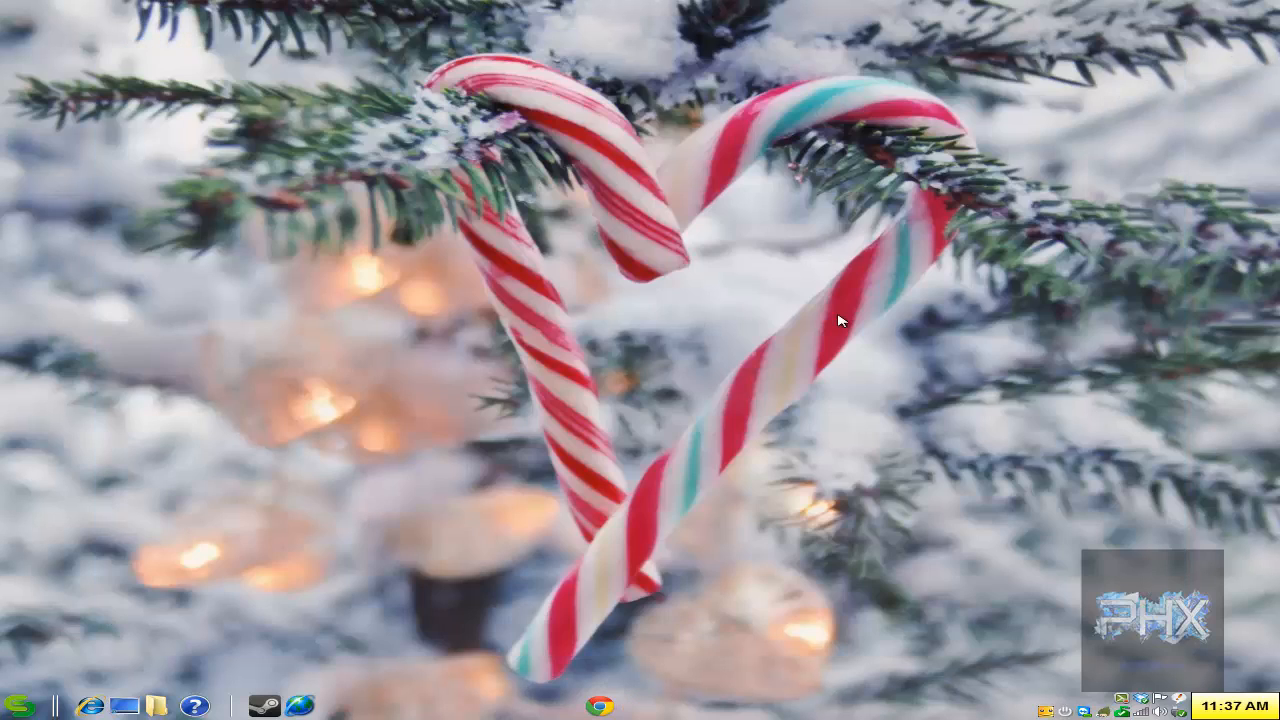